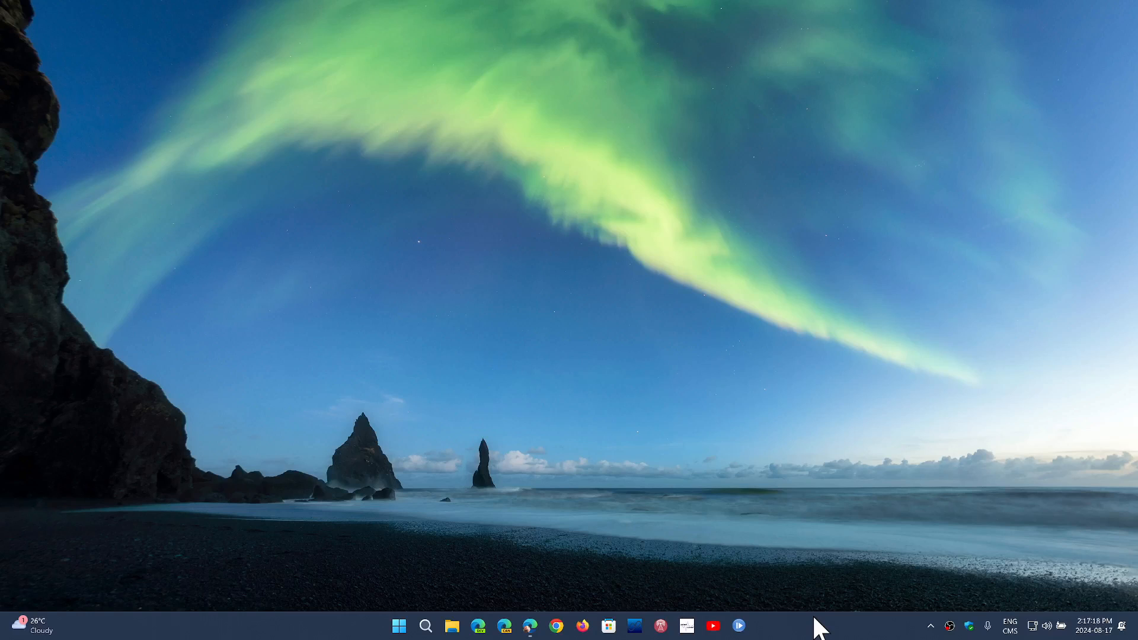
mouse_move(450, 623)
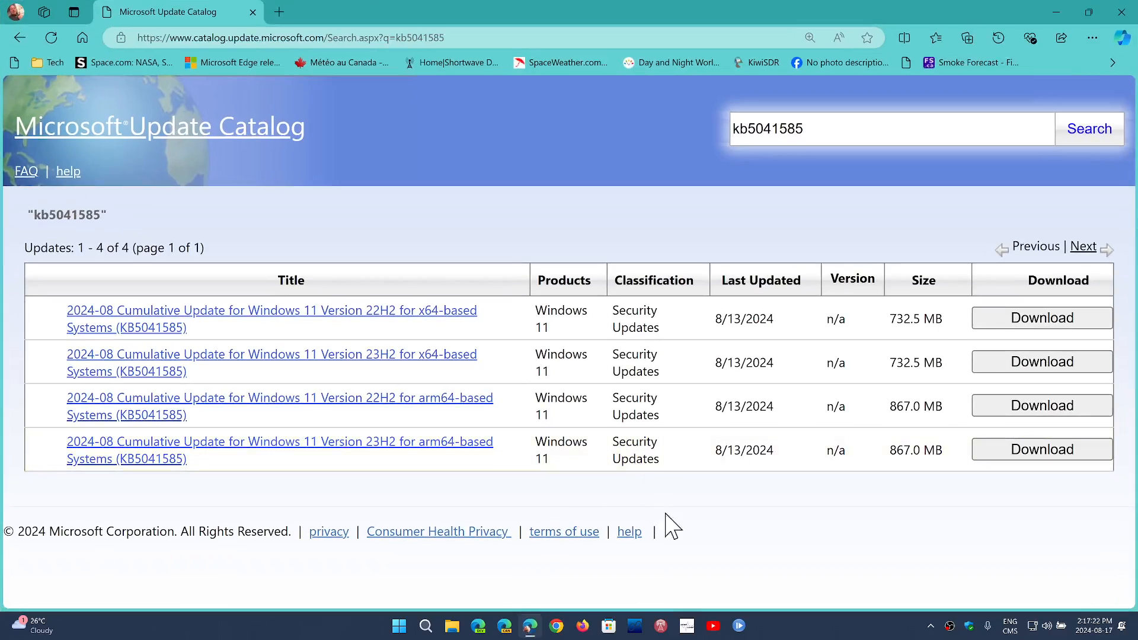
mouse_move(757, 536)
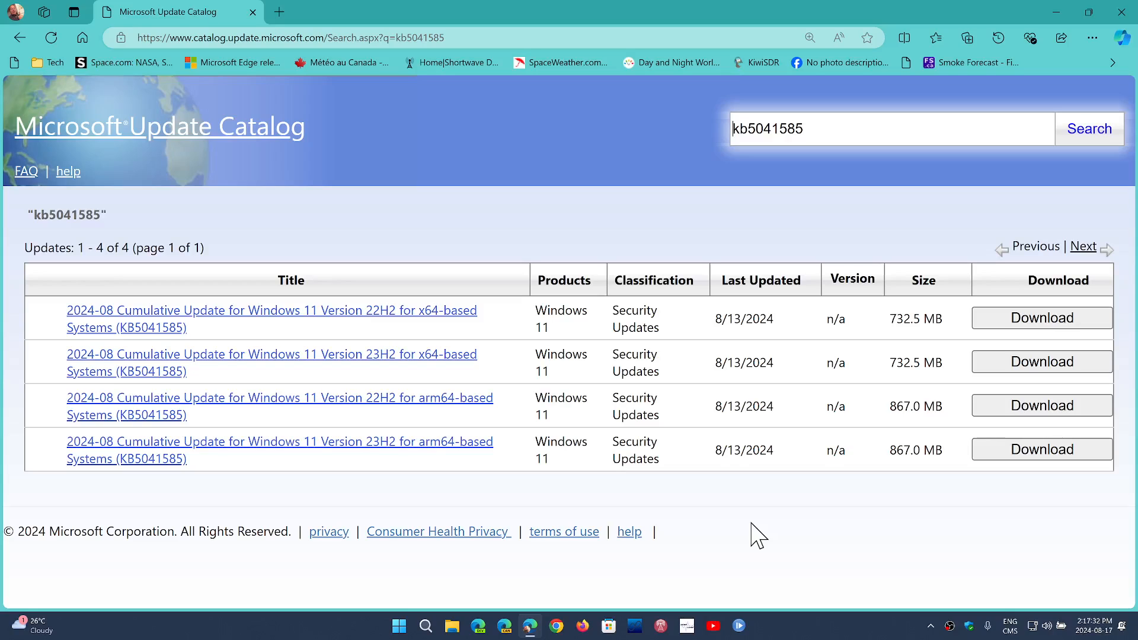
mouse_move(407, 510)
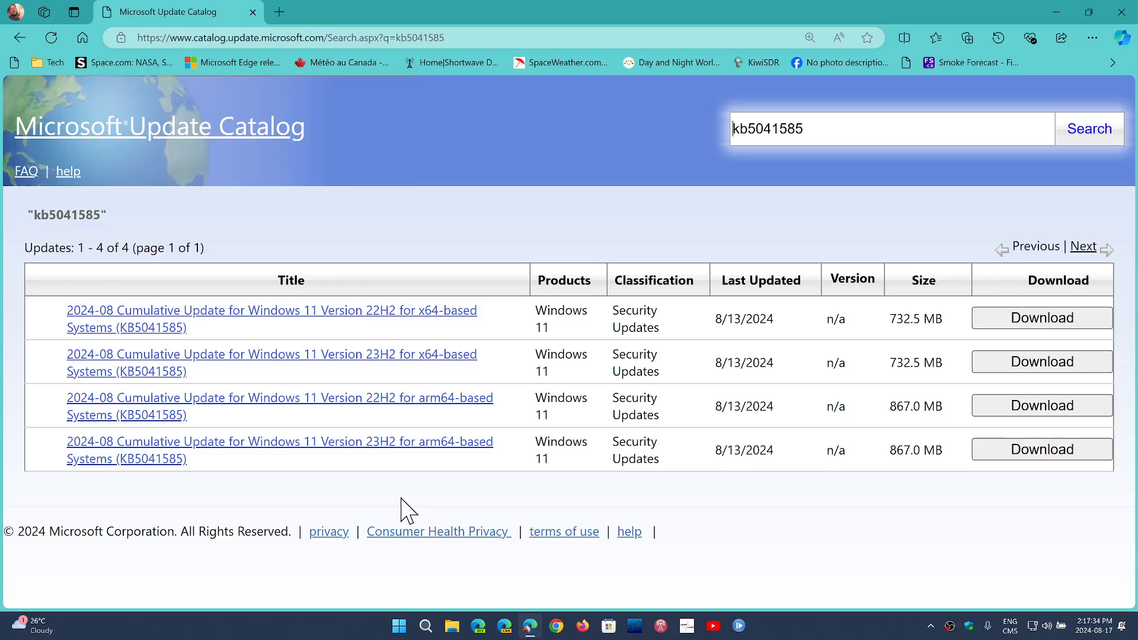
mouse_move(358, 322)
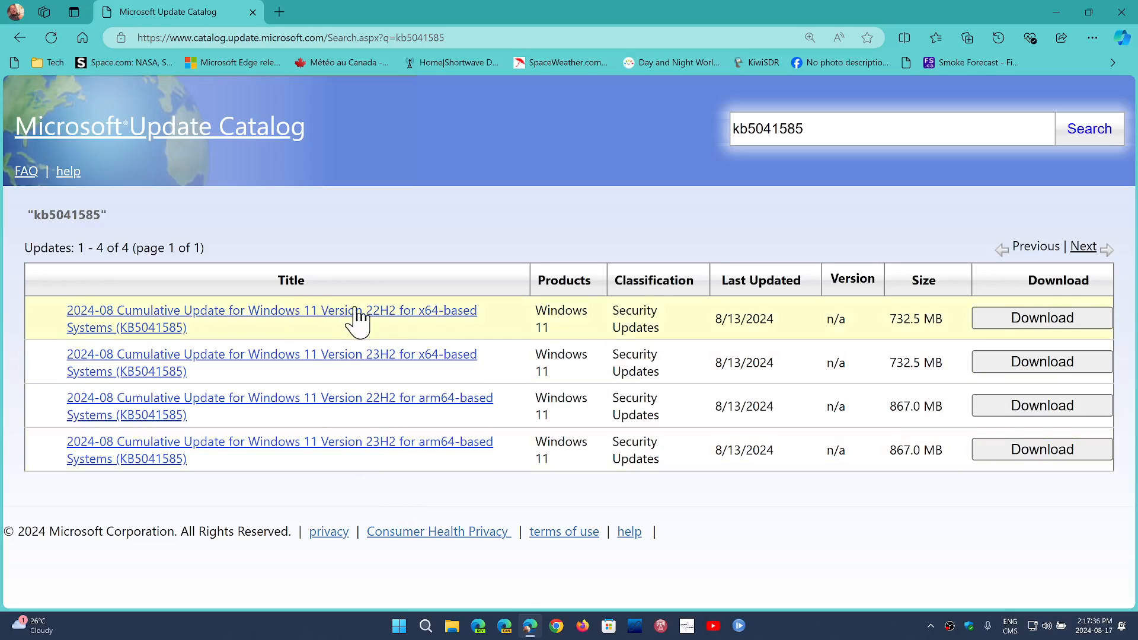
mouse_move(465, 331)
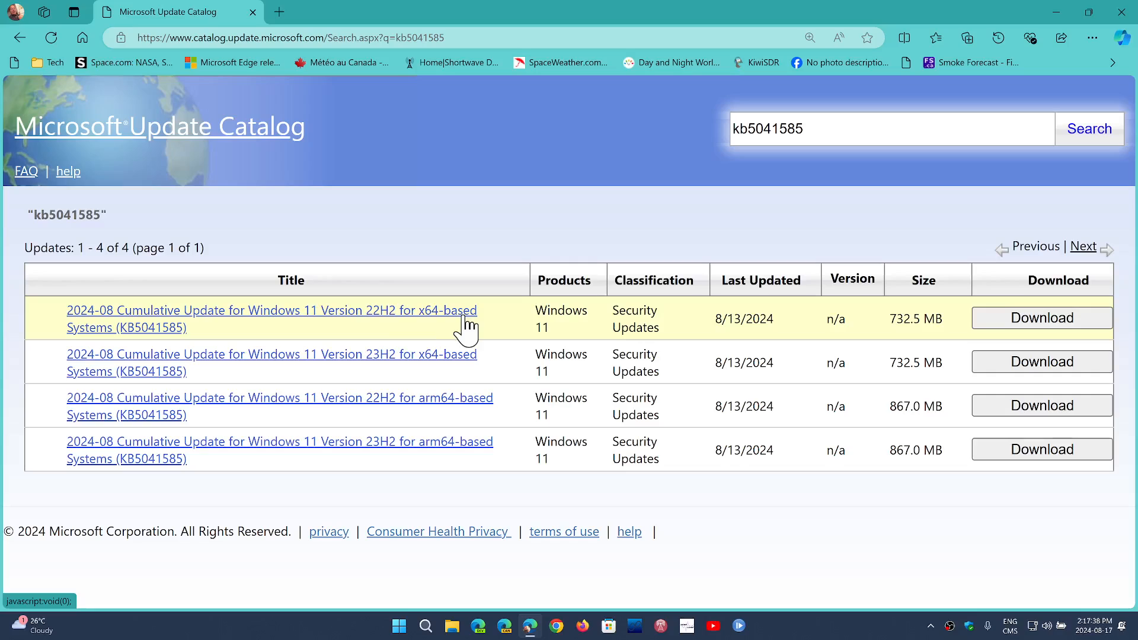
mouse_move(424, 362)
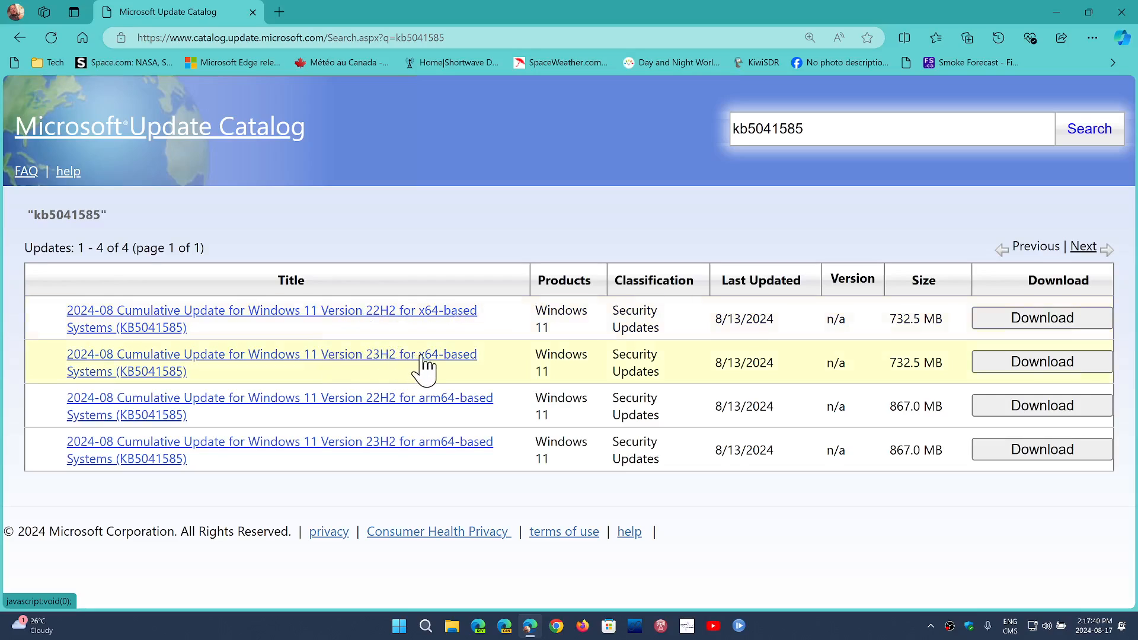
mouse_move(472, 362)
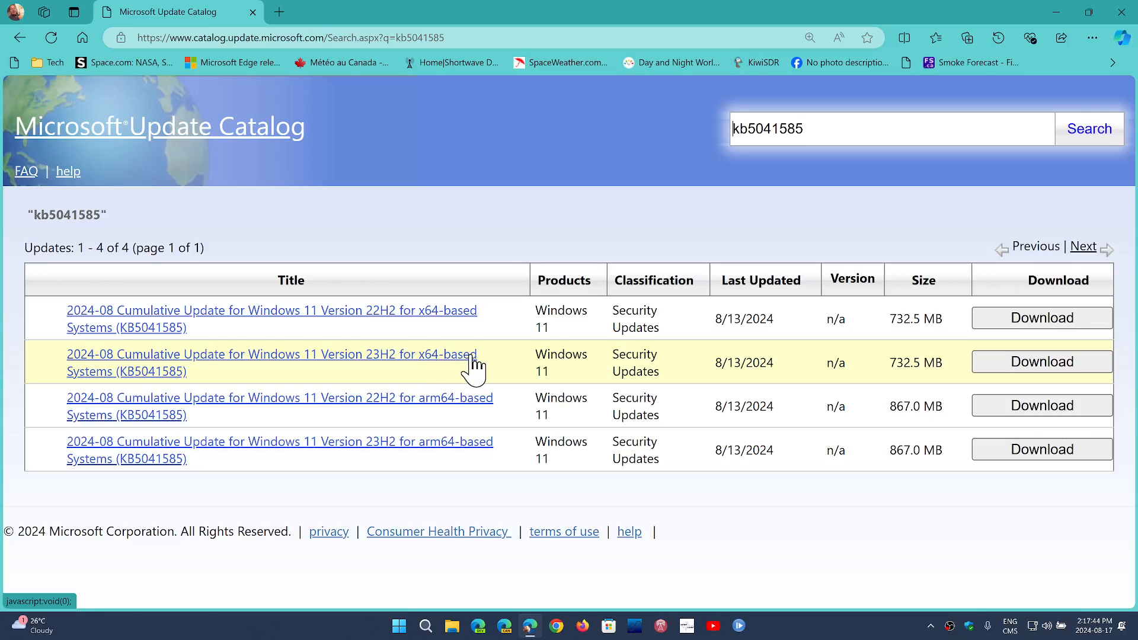
mouse_move(616, 490)
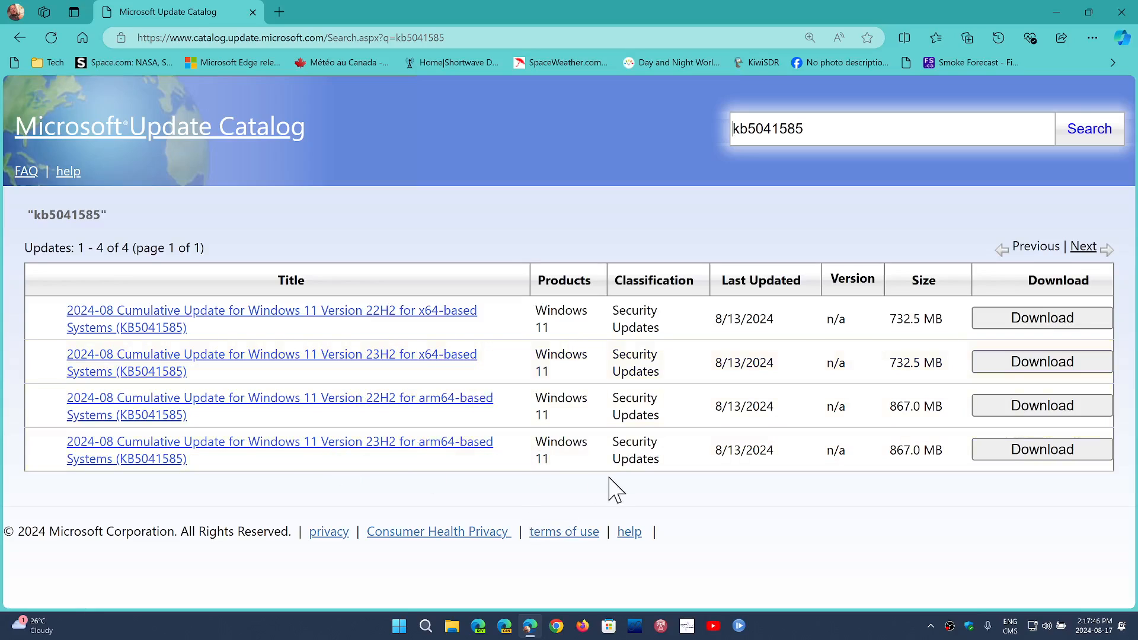
mouse_move(798, 558)
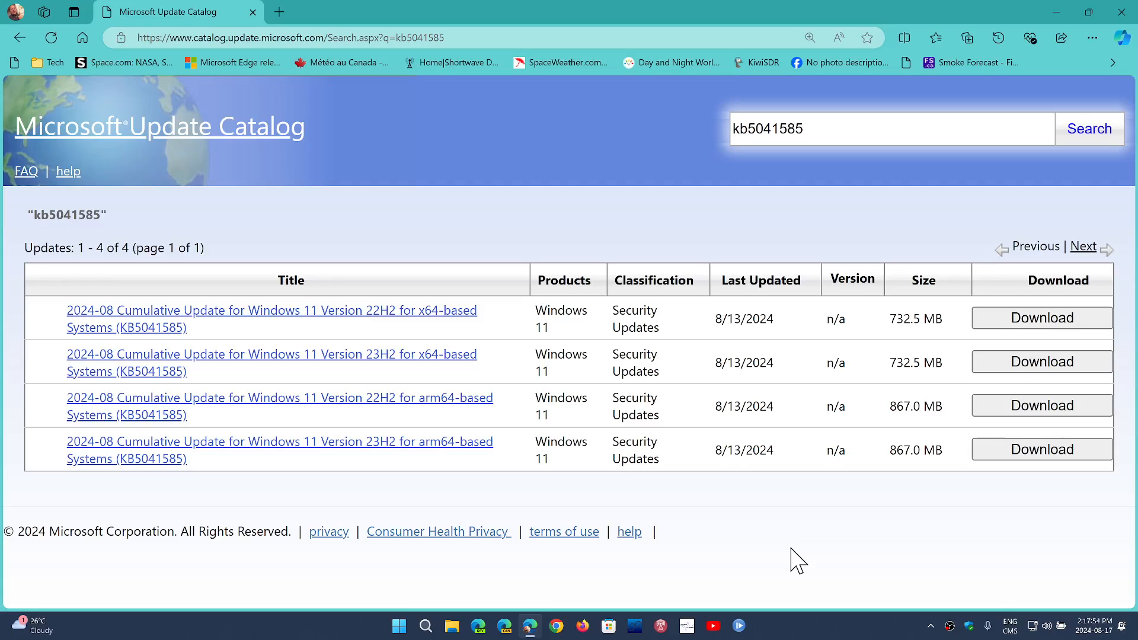
mouse_move(928, 360)
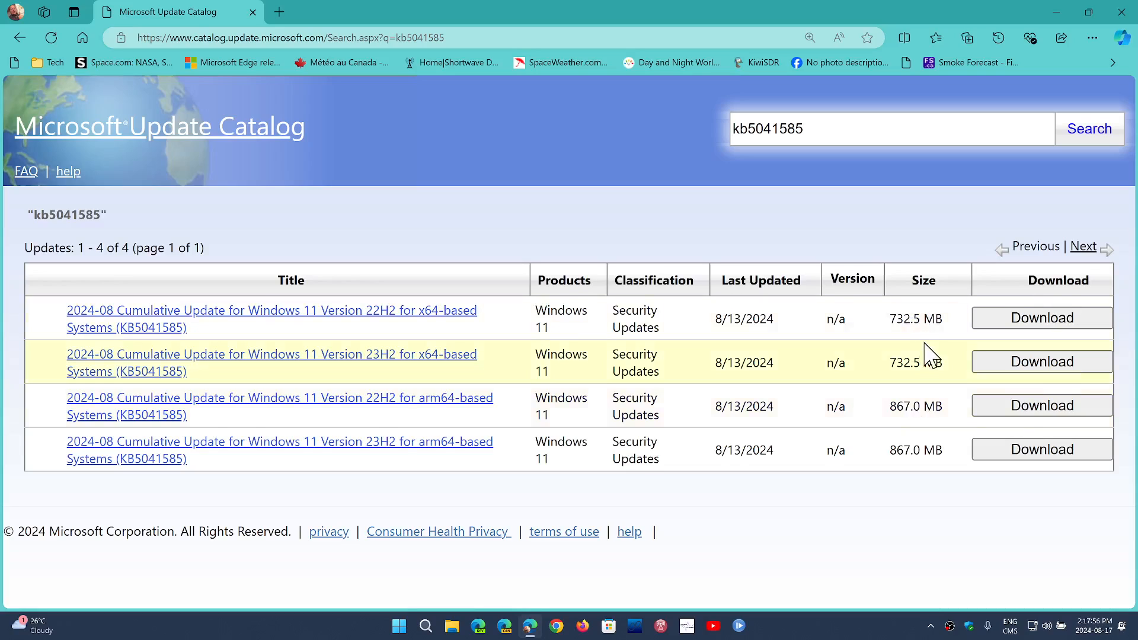
mouse_move(826, 536)
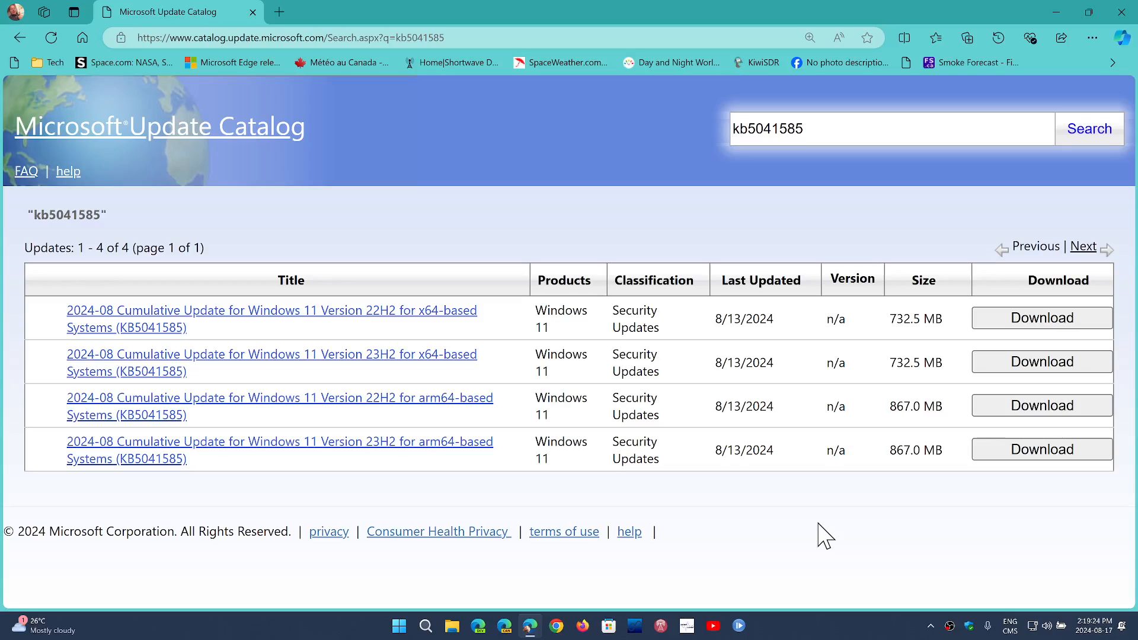
mouse_move(722, 539)
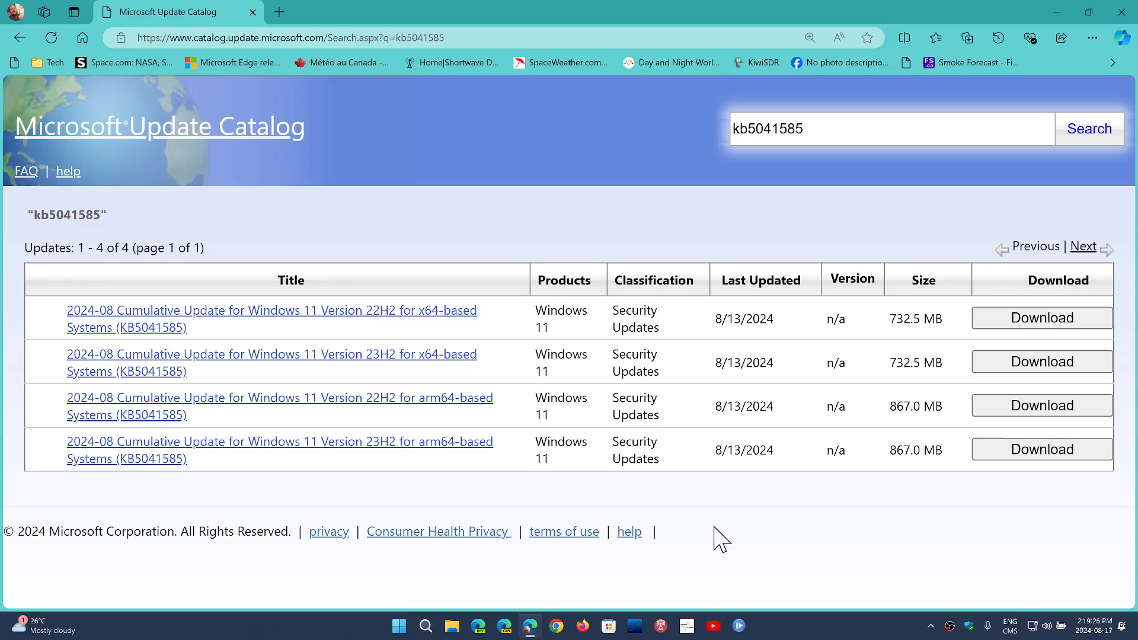
mouse_move(783, 534)
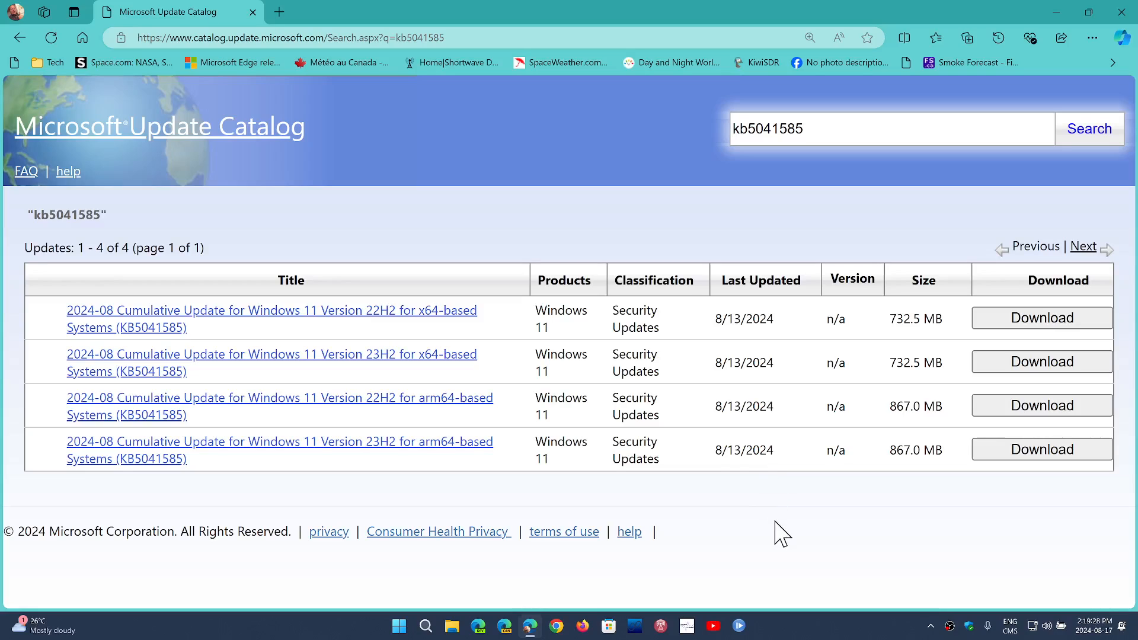
mouse_move(763, 533)
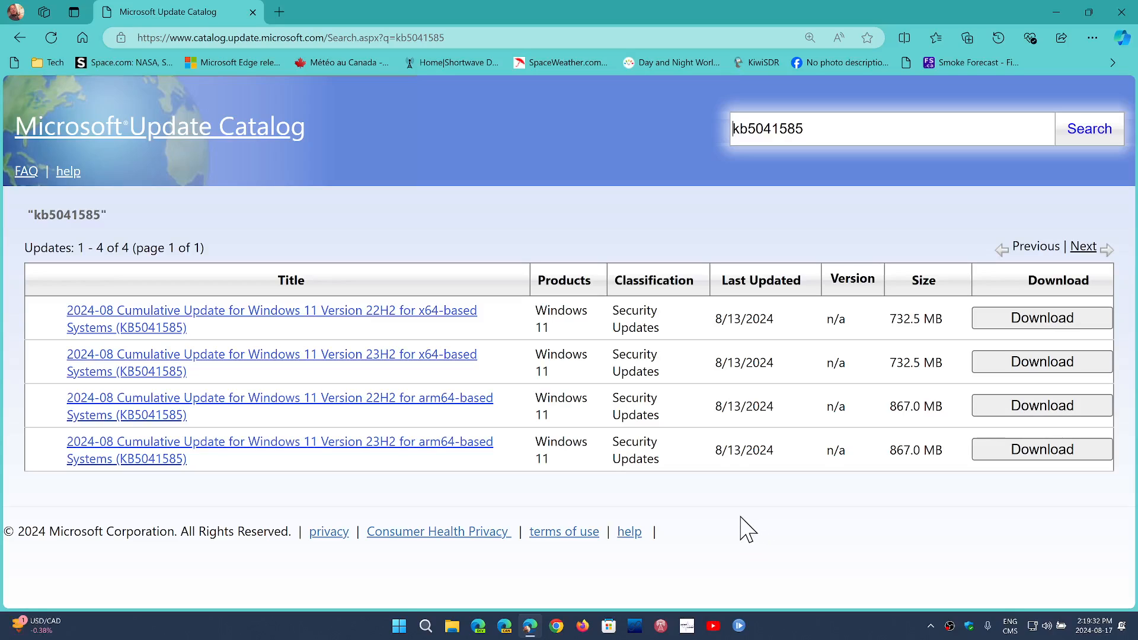
mouse_move(856, 638)
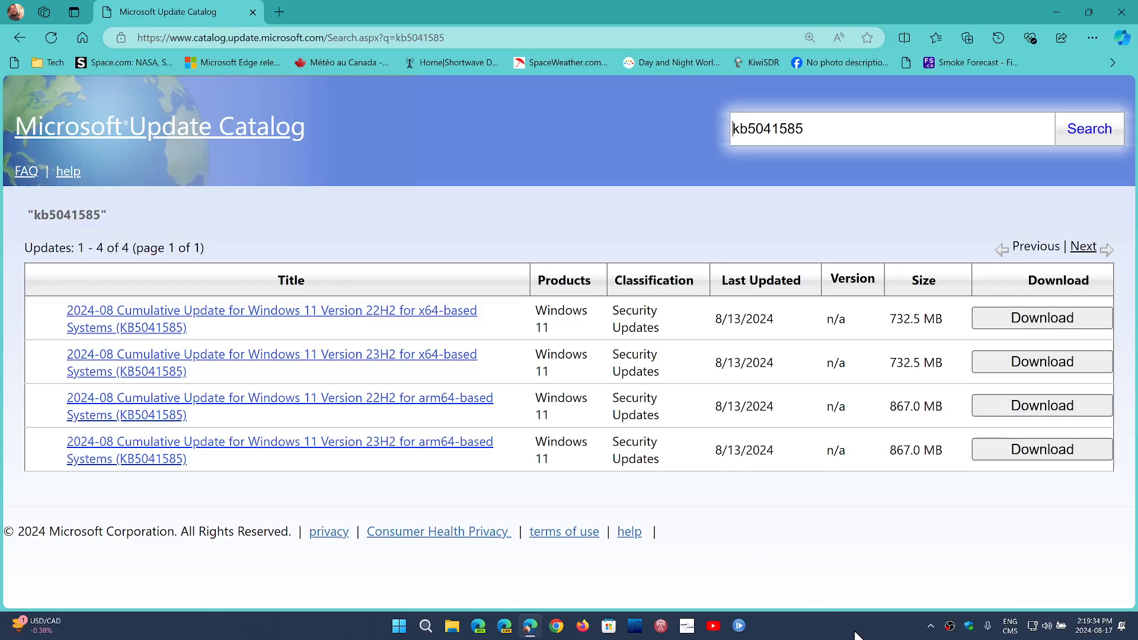